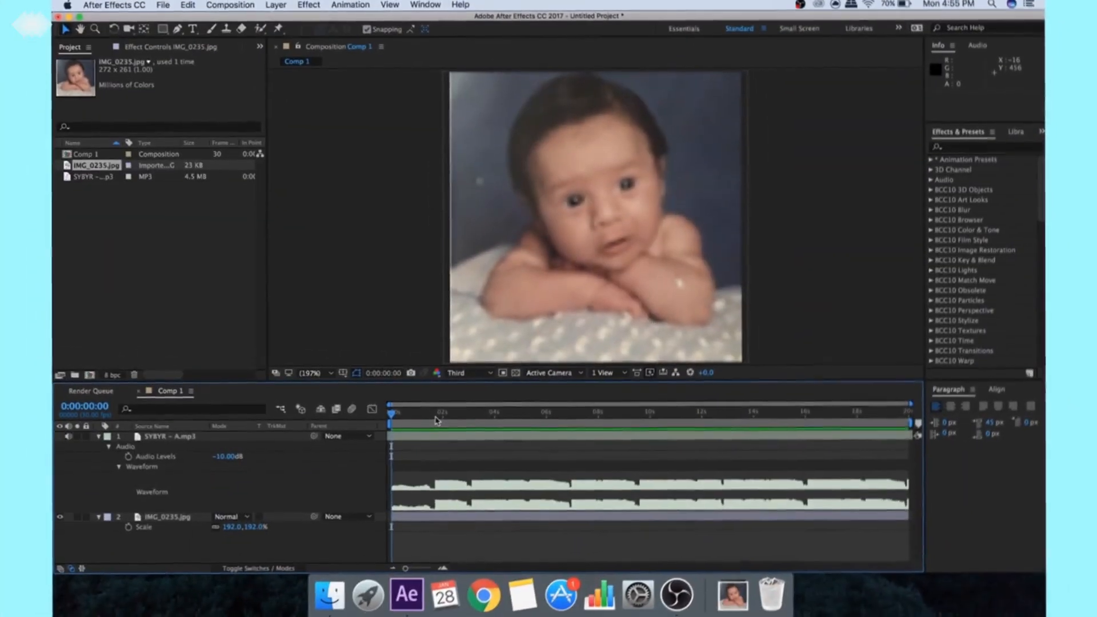
pyautogui.moveTo(434, 420)
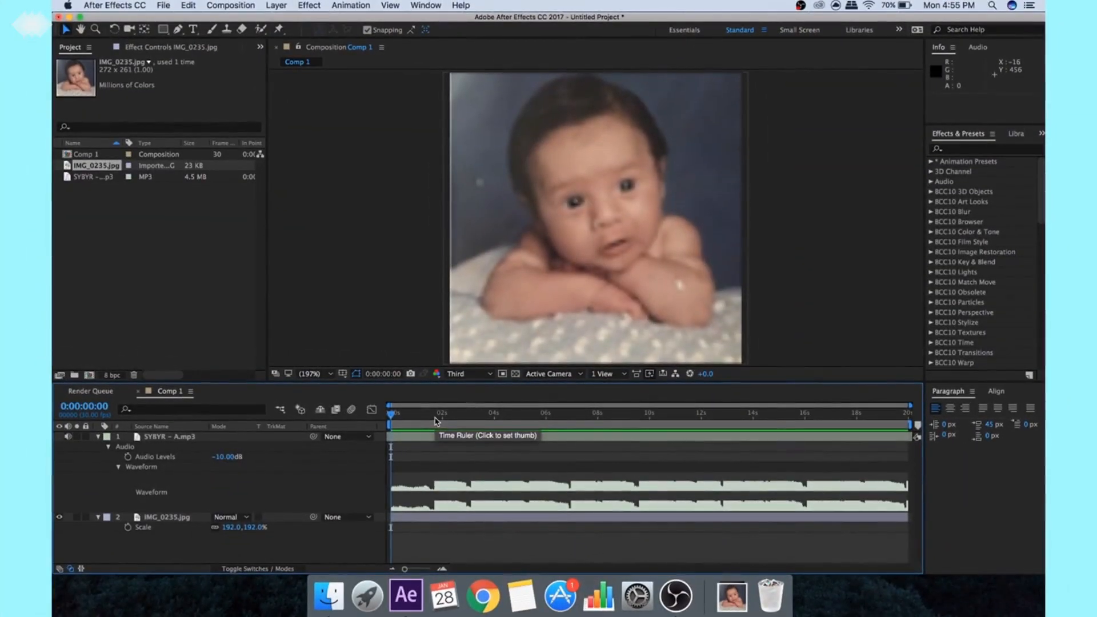
# Select the IMG_0235 photo layer and put the playhead on the first beat at 0:00:01:20.
pyautogui.click(171, 436)
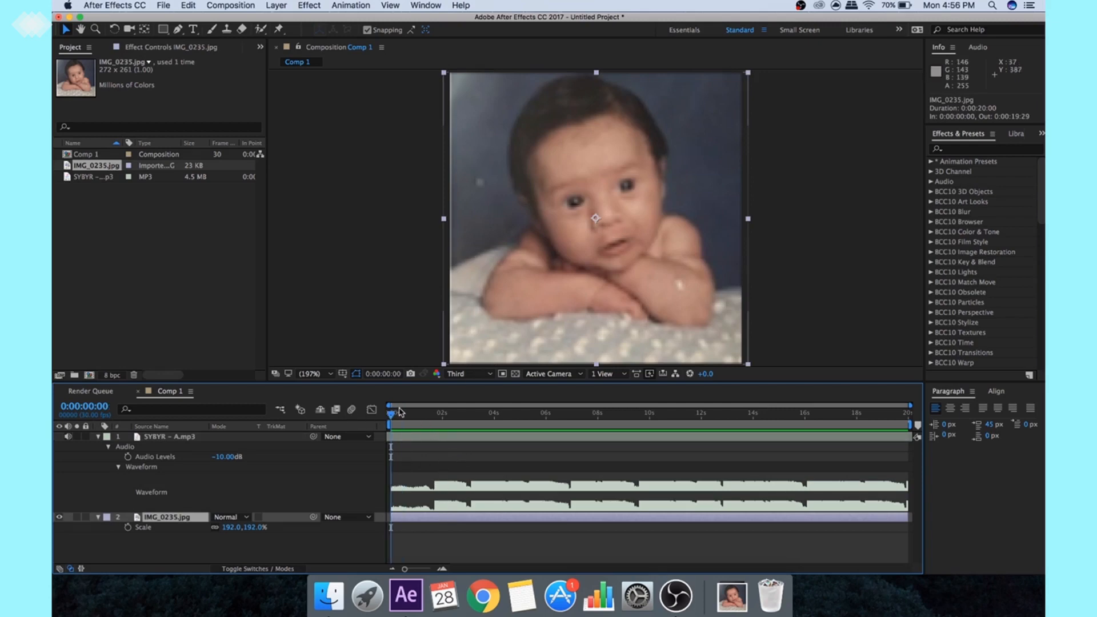
pyautogui.click(429, 418)
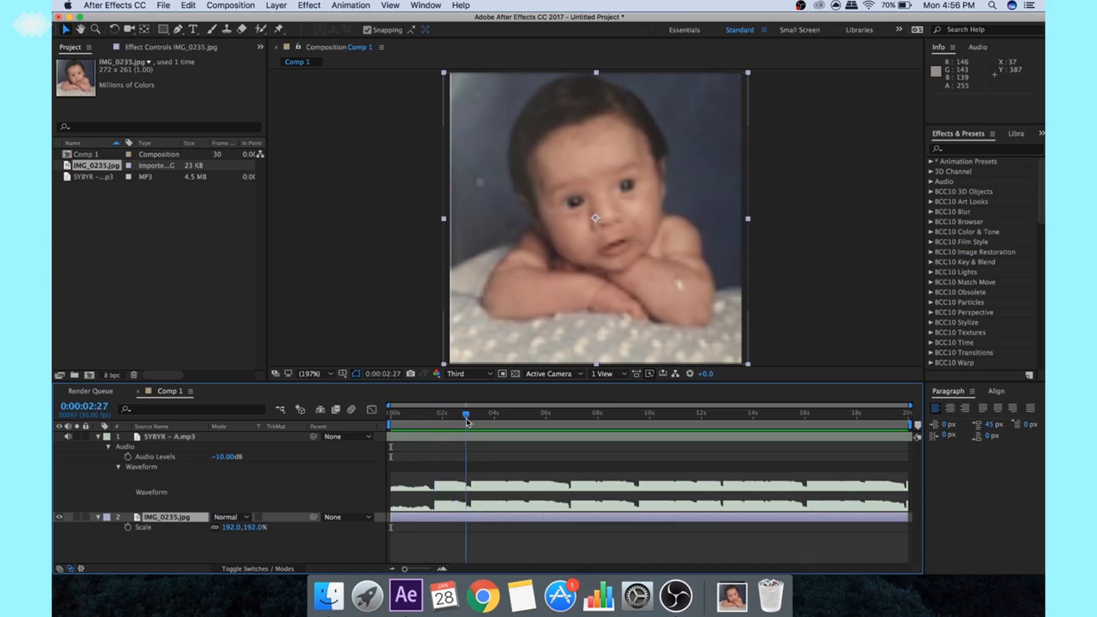
pyautogui.moveTo(466, 418); pyautogui.dragTo(434, 418)
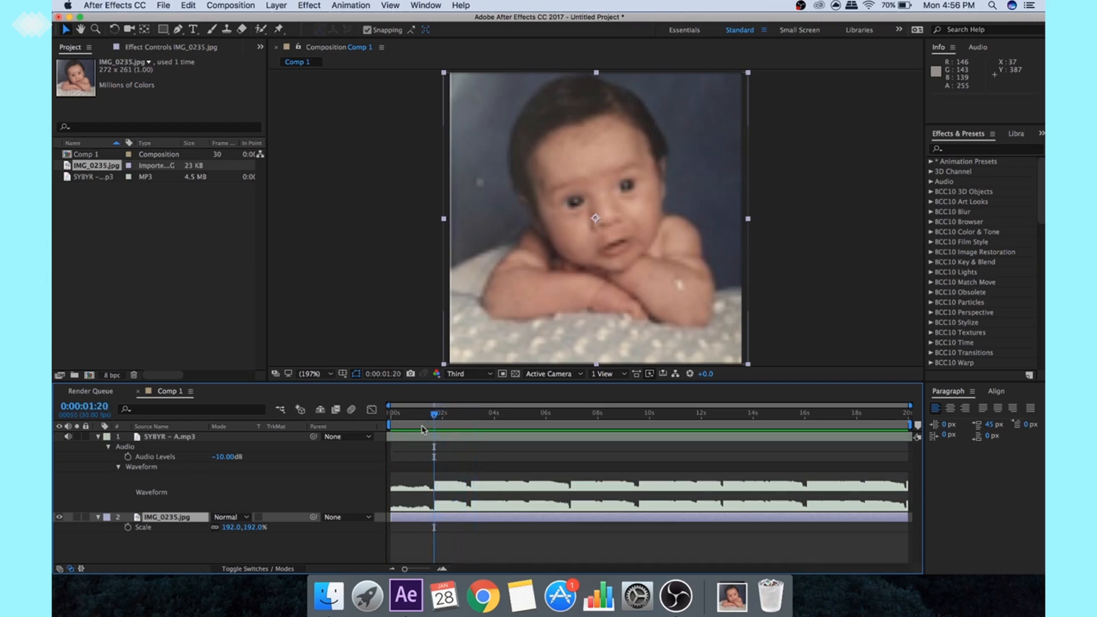
# Add a new adjustment layer to the top of the composition.
pyautogui.rightClick(311, 485)
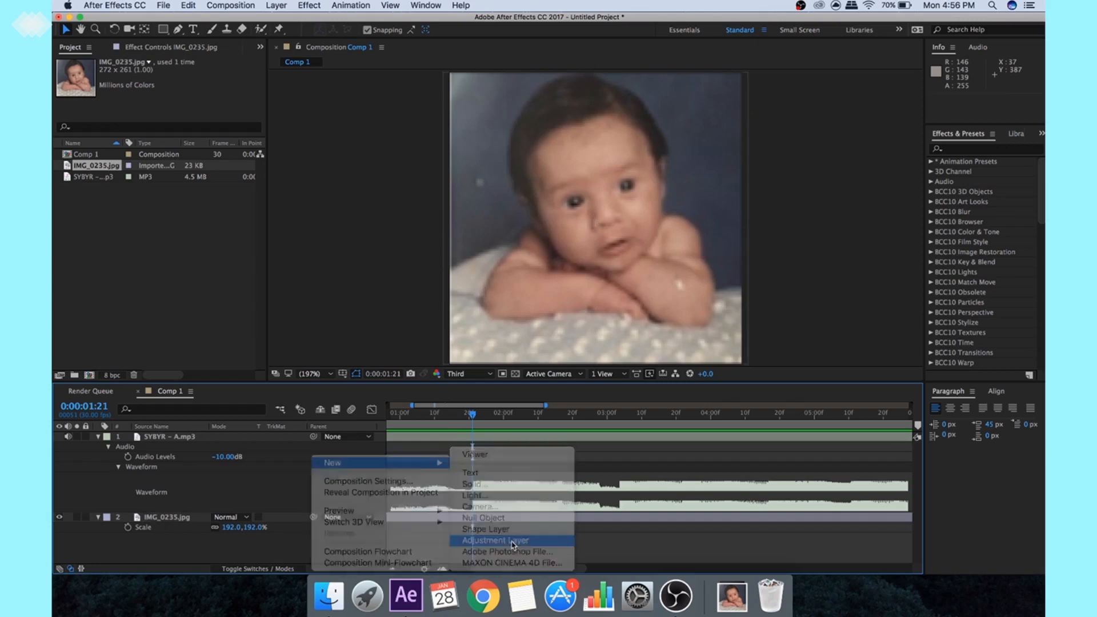
pyautogui.click(496, 540)
pyautogui.write('tran')
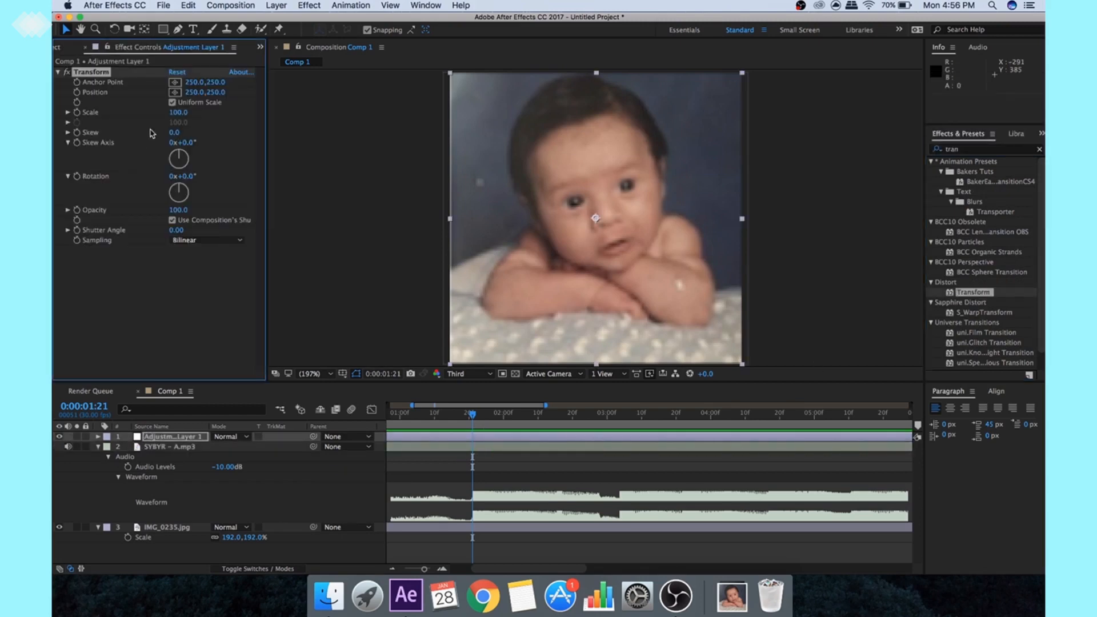
# Keyframe the adjustment layer's Transform Scale on each beat through the first four seconds.
pyautogui.doubleClick(178, 113)
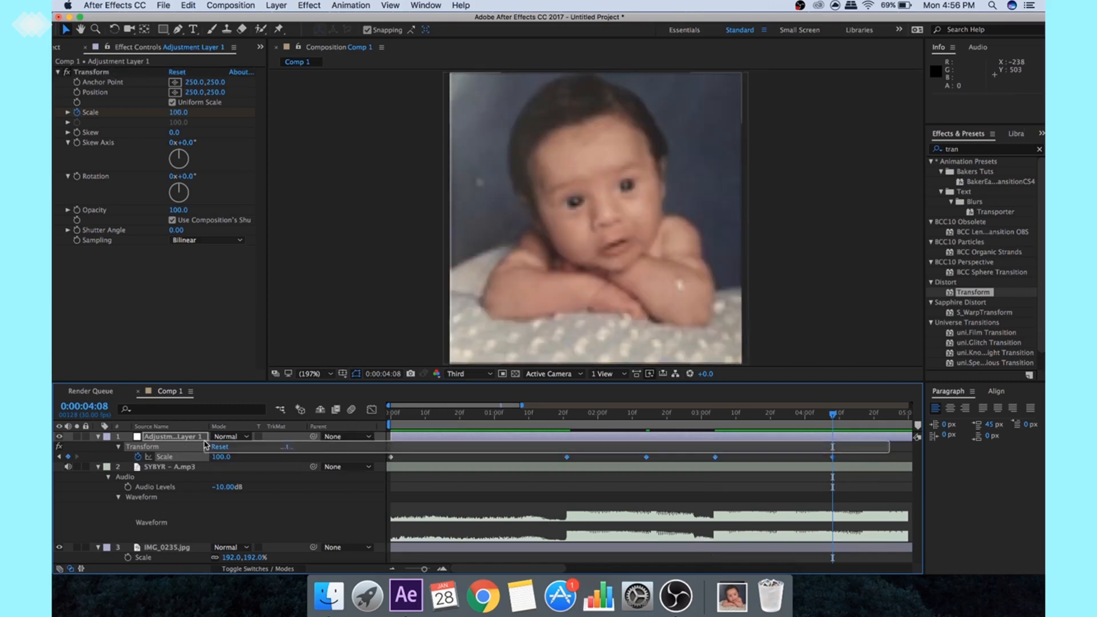
# Apply Easy Ease to all the Transform Scale keyframes.
pyautogui.click(143, 446)
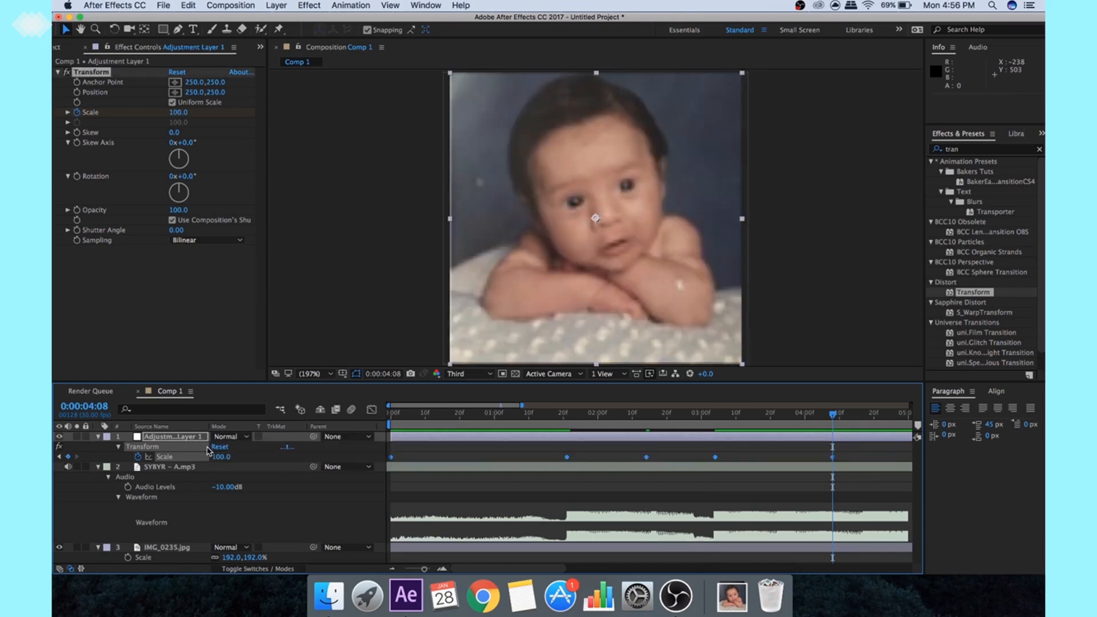
pyautogui.click(372, 410)
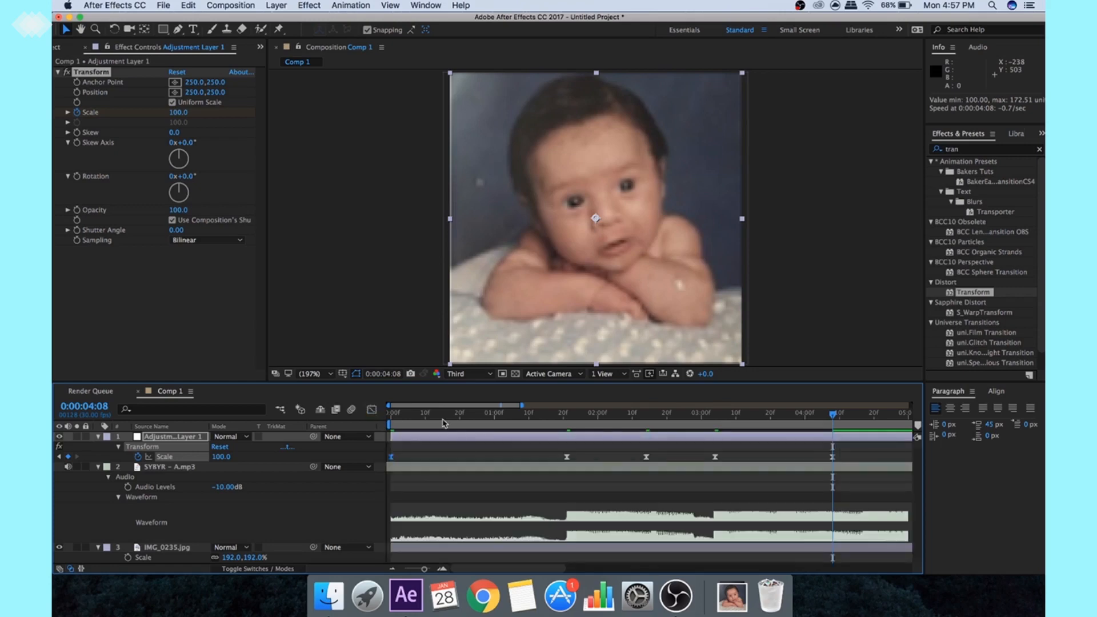
# Pre-compose the photo, music and zoom adjustment layer into Pre-comp 1.
pyautogui.click(566, 412)
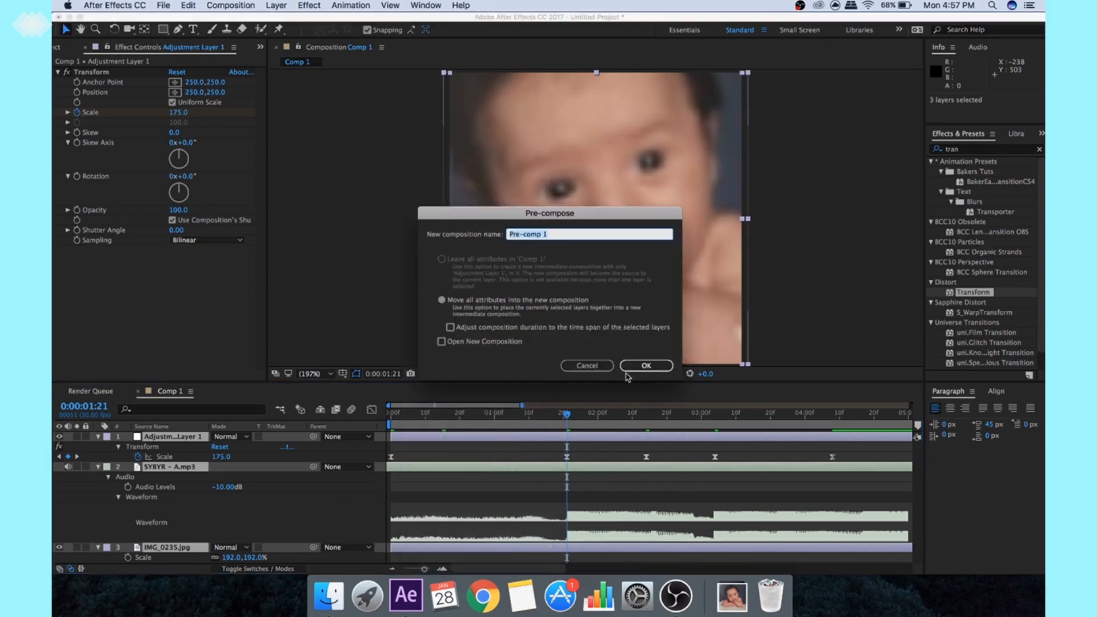
pyautogui.click(644, 365)
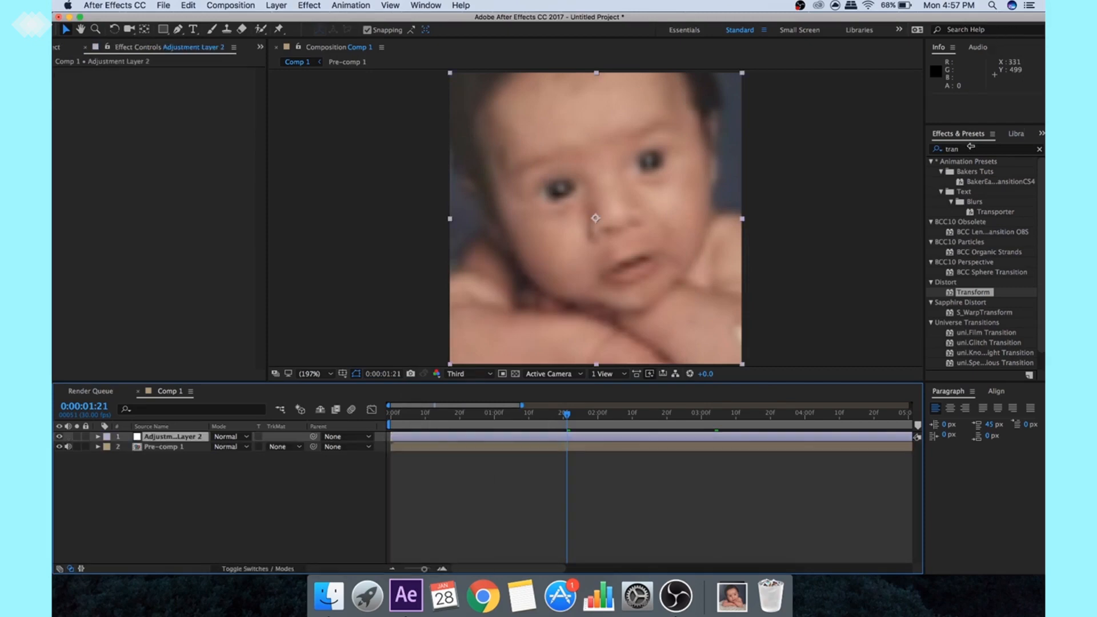
# Find 'shake' in Effects & Presets and apply S_DissolveShake to Adjustment Layer 2.
pyautogui.write('shake')
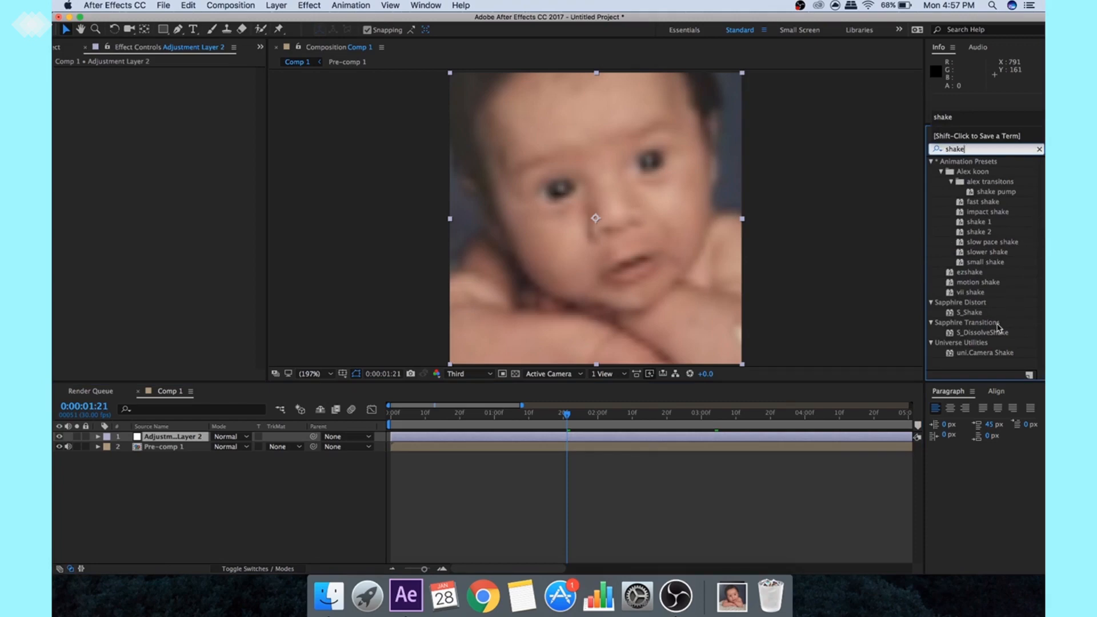
pyautogui.doubleClick(986, 332)
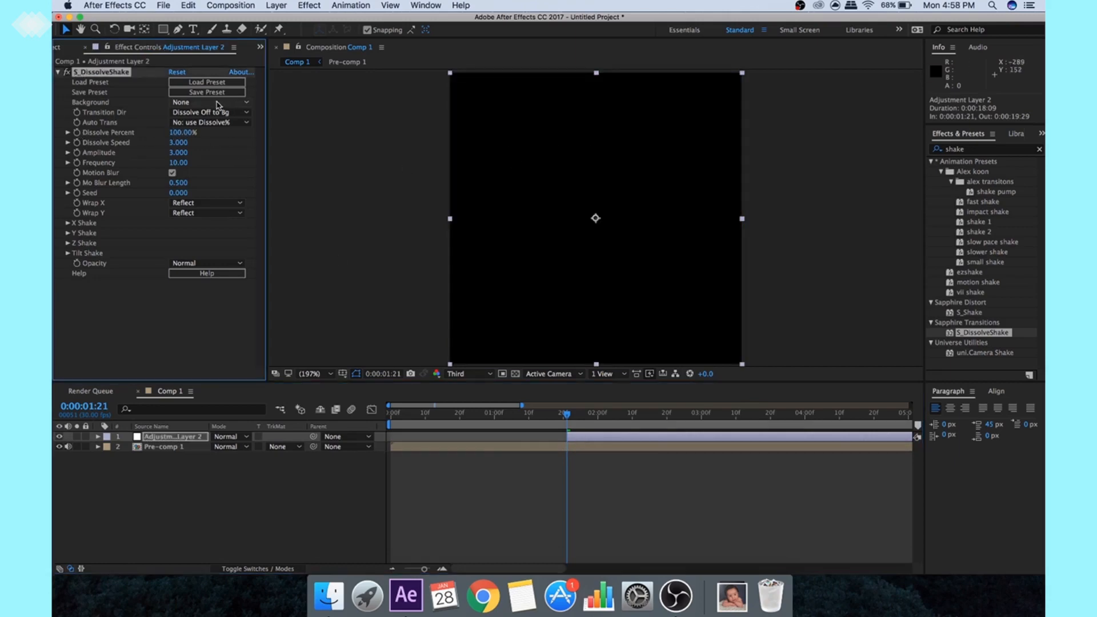
# Set DissolveShake's background to Pre-comp 1 and re-enable its motion blur.
pyautogui.click(207, 102)
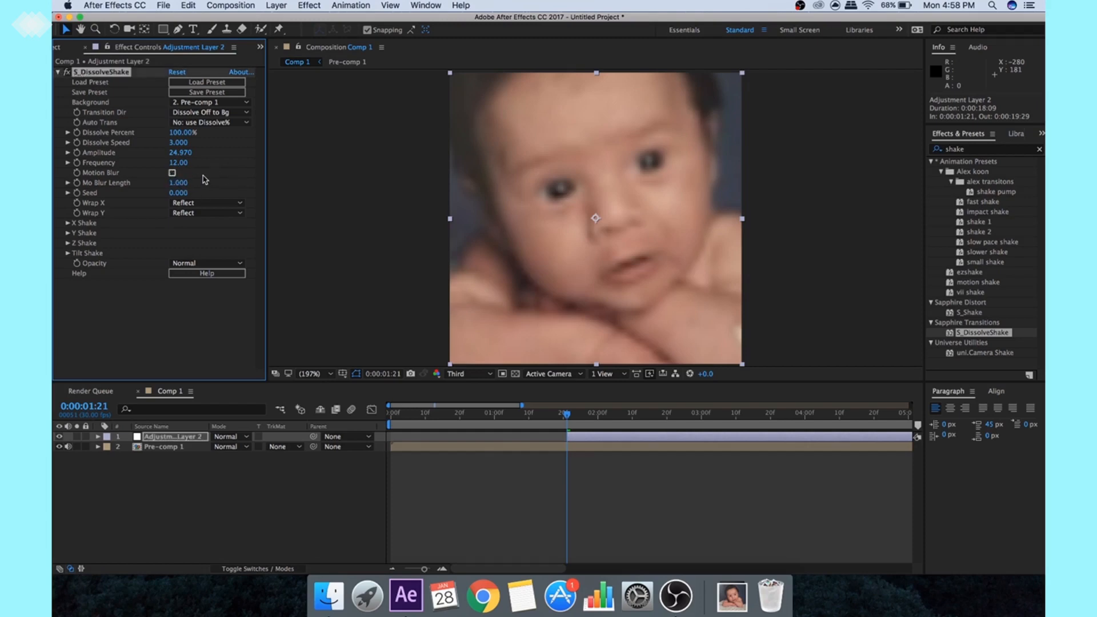
pyautogui.click(172, 173)
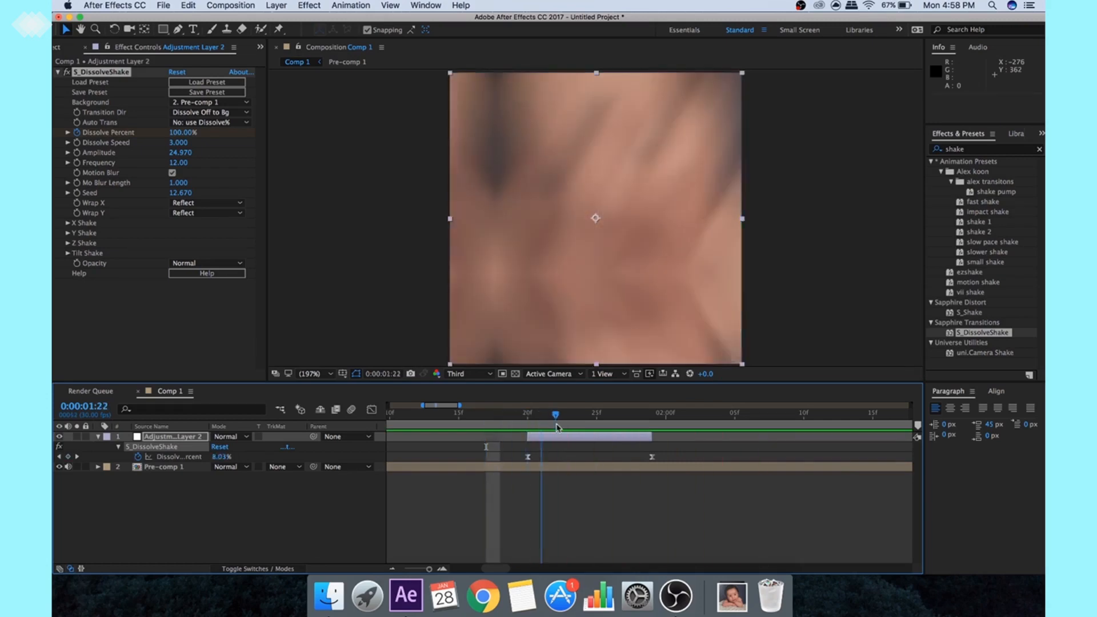
# Preview the shake and adjust the DissolveShake shake settings in Effect Controls.
pyautogui.moveTo(554, 414); pyautogui.dragTo(542, 414)
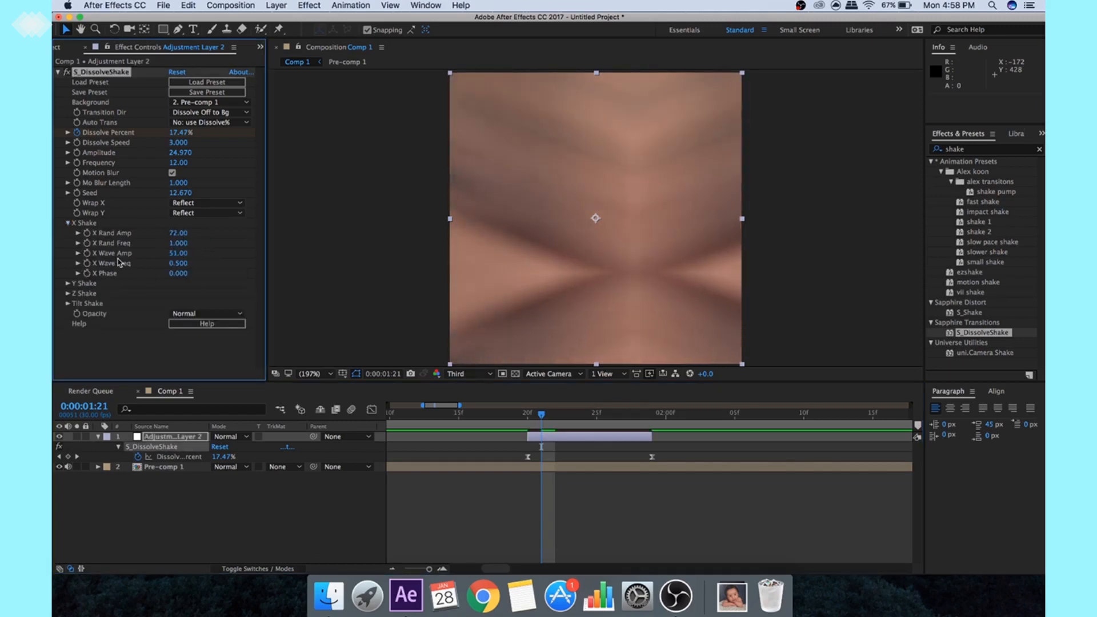
pyautogui.click(69, 284)
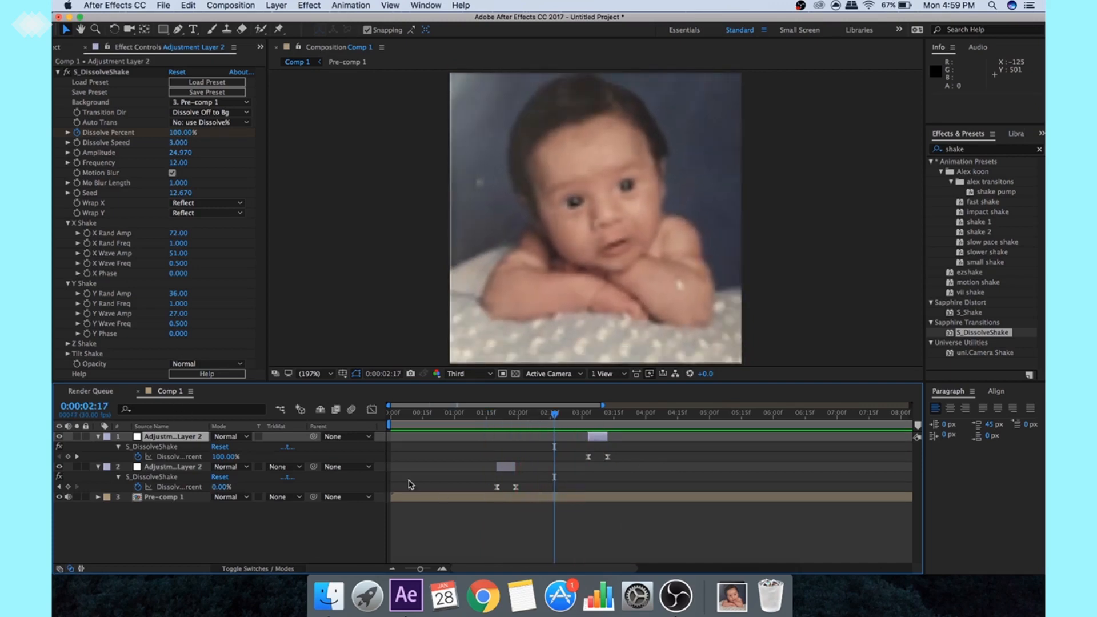
# Preview the beat shakes in Comp 1, then return to Pre-comp 1's timeline.
pyautogui.click(347, 61)
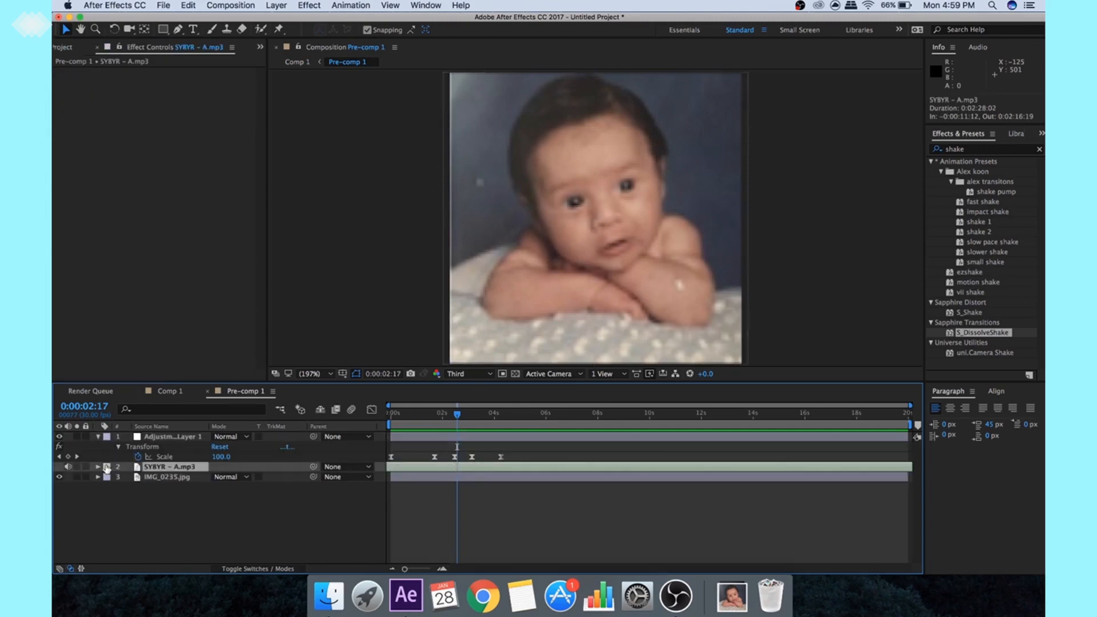
pyautogui.click(98, 466)
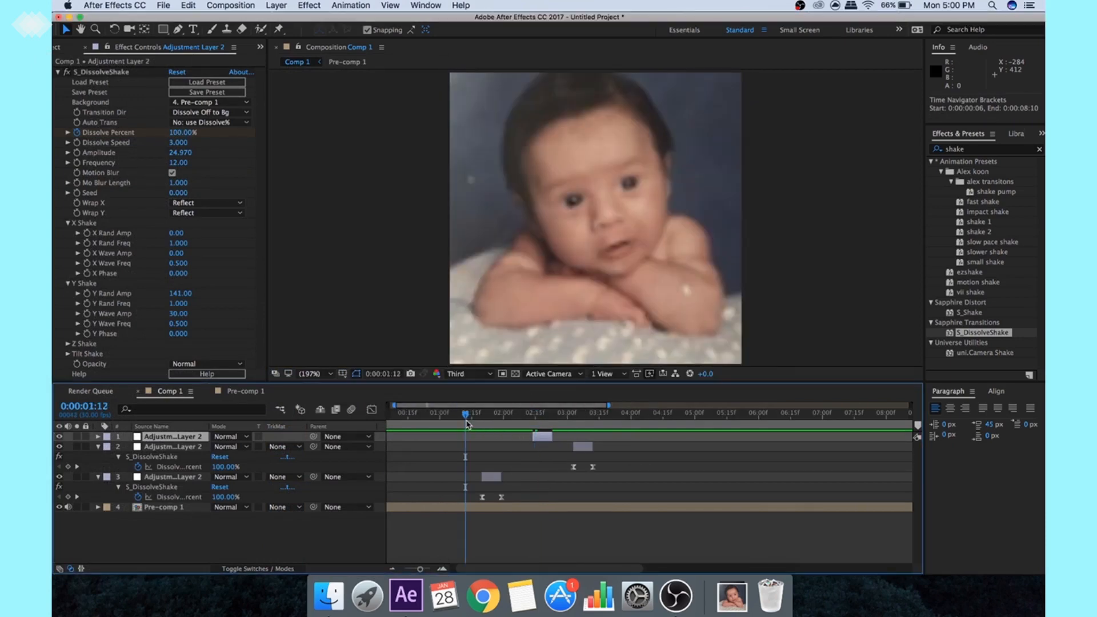
pyautogui.press('Space')
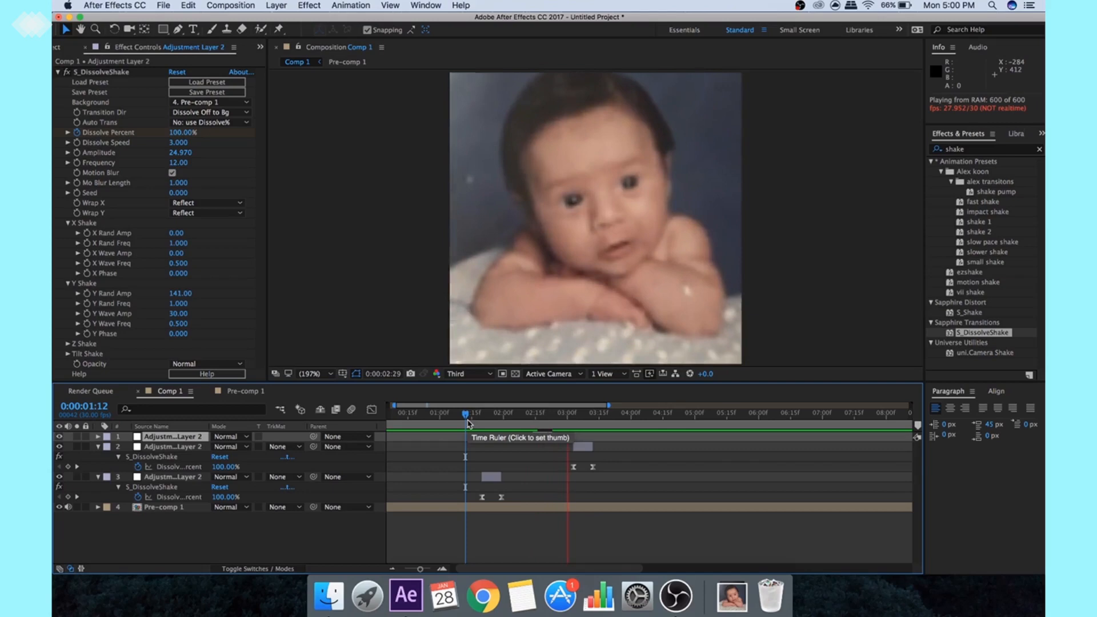
pyautogui.click(531, 411)
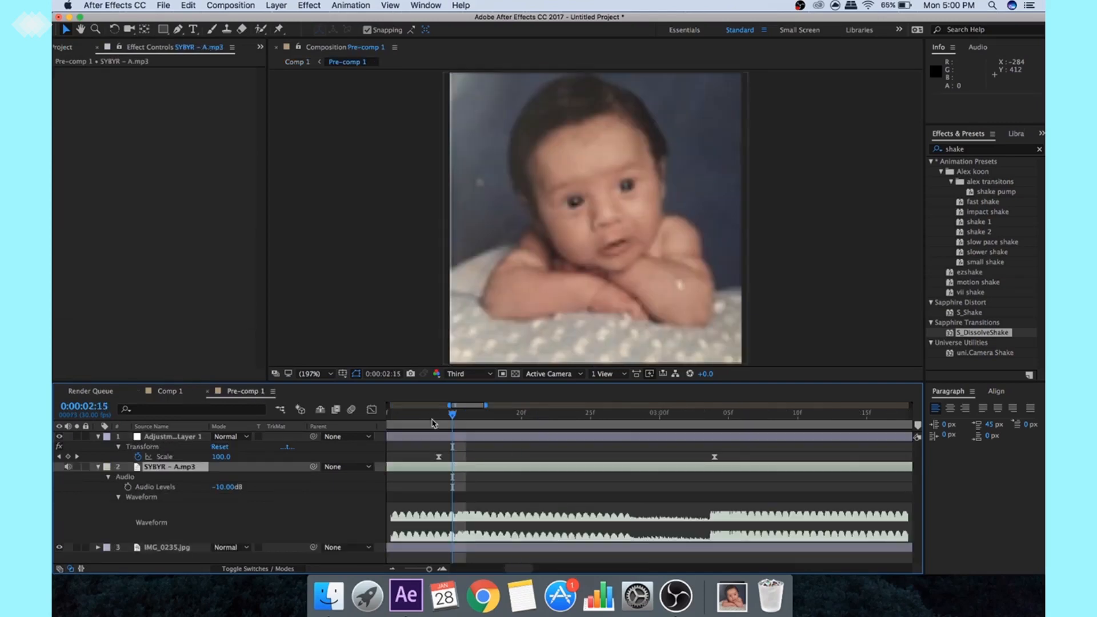
pyautogui.rightClick(434, 461)
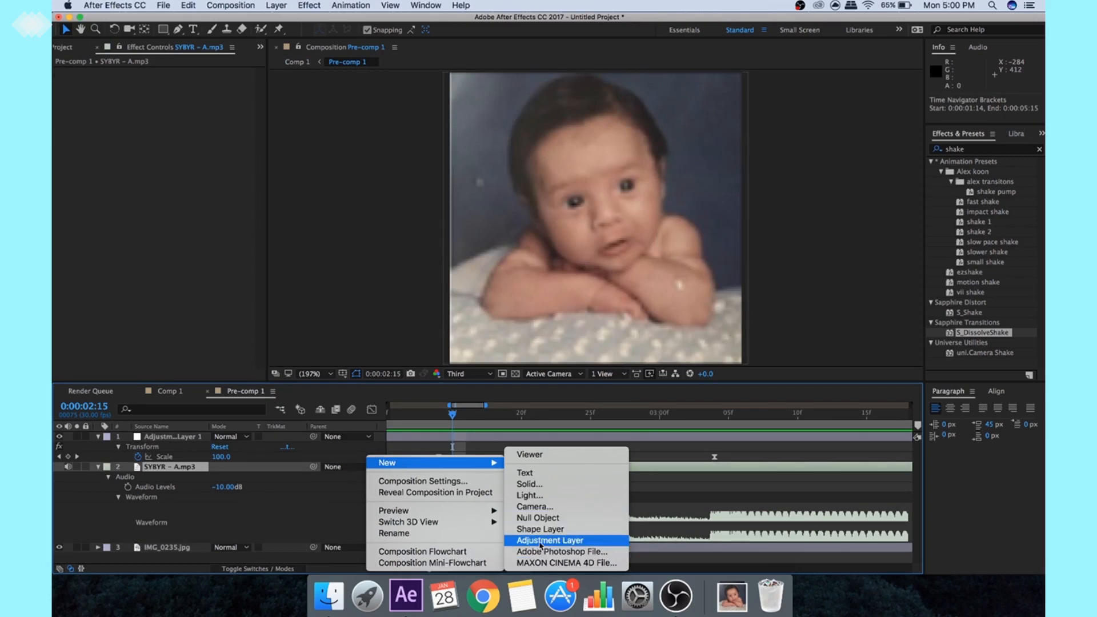
# Add an adjustment layer to Pre-comp 1 and search 'baker' for the transition preset.
pyautogui.click(548, 539)
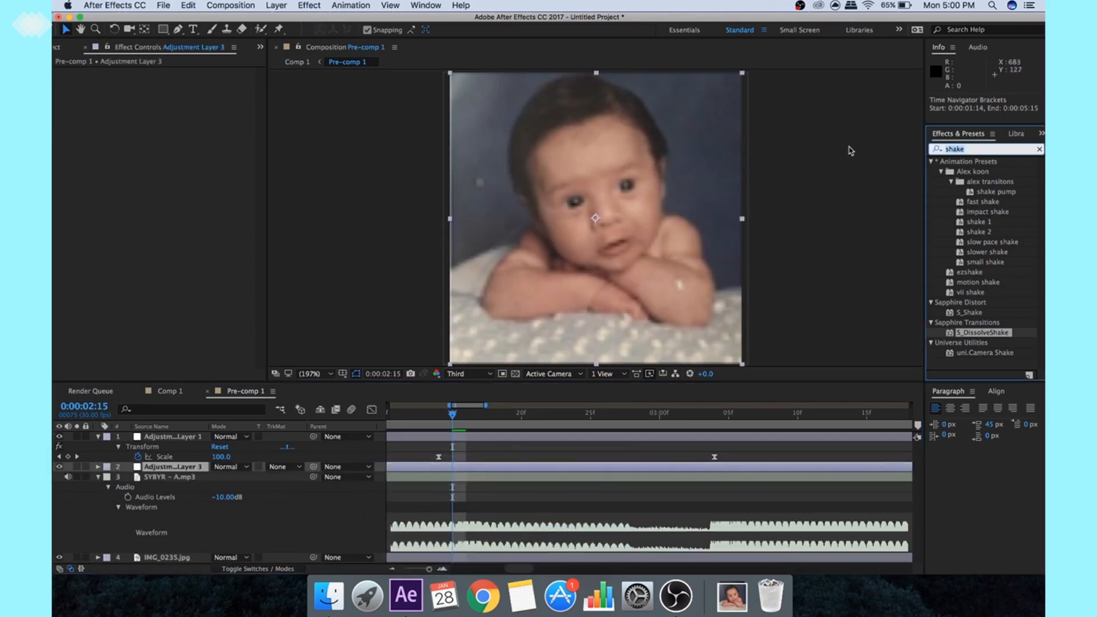
pyautogui.write('baker')
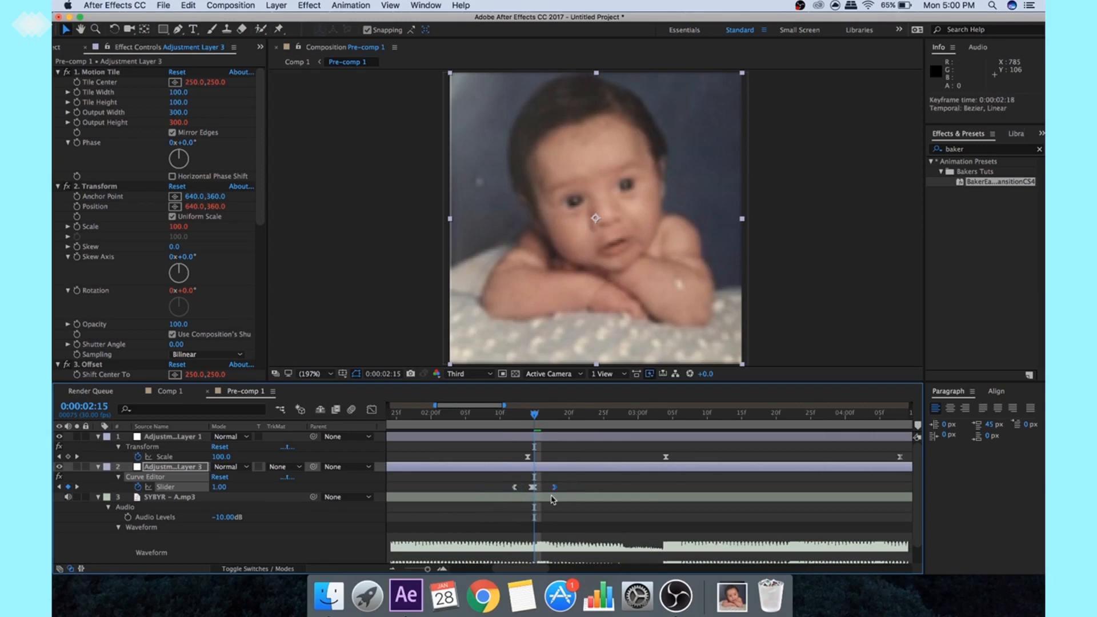
pyautogui.scroll(-3)
pyautogui.write('ez')
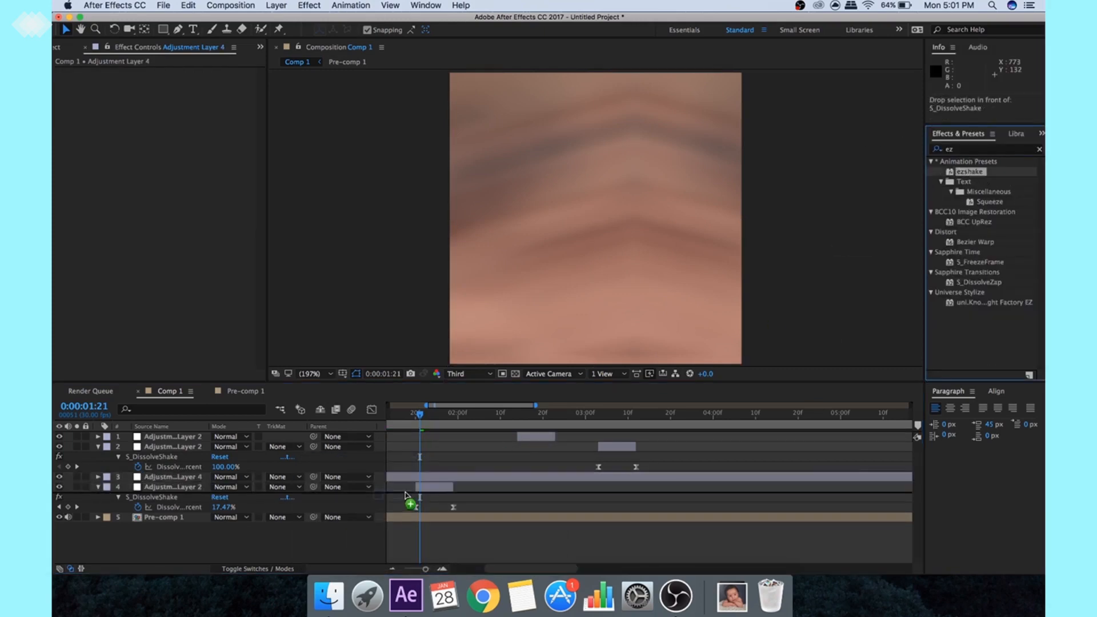
# Apply the ezShake preset to the new beat-timed adjustment layer in Comp 1.
pyautogui.click(174, 476)
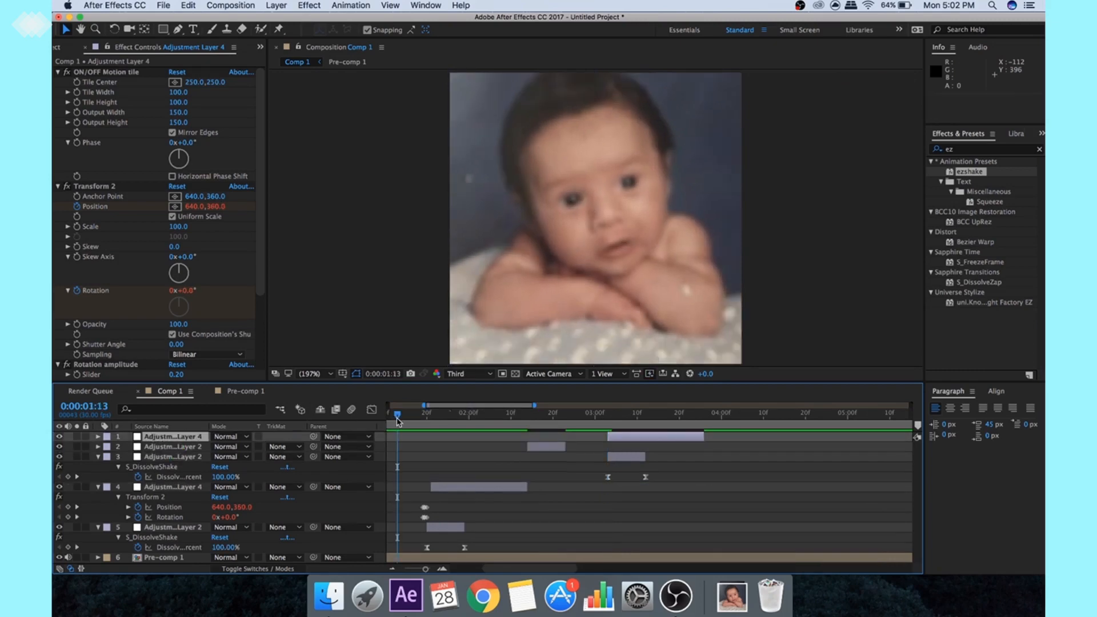
pyautogui.press('Space')
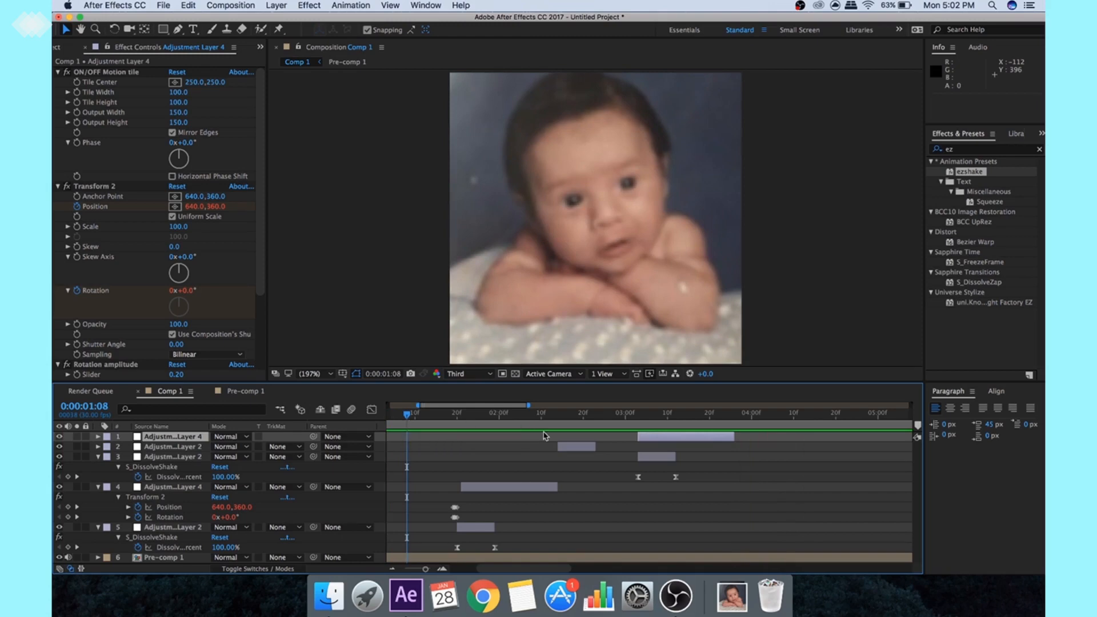
pyautogui.moveTo(881, 231)
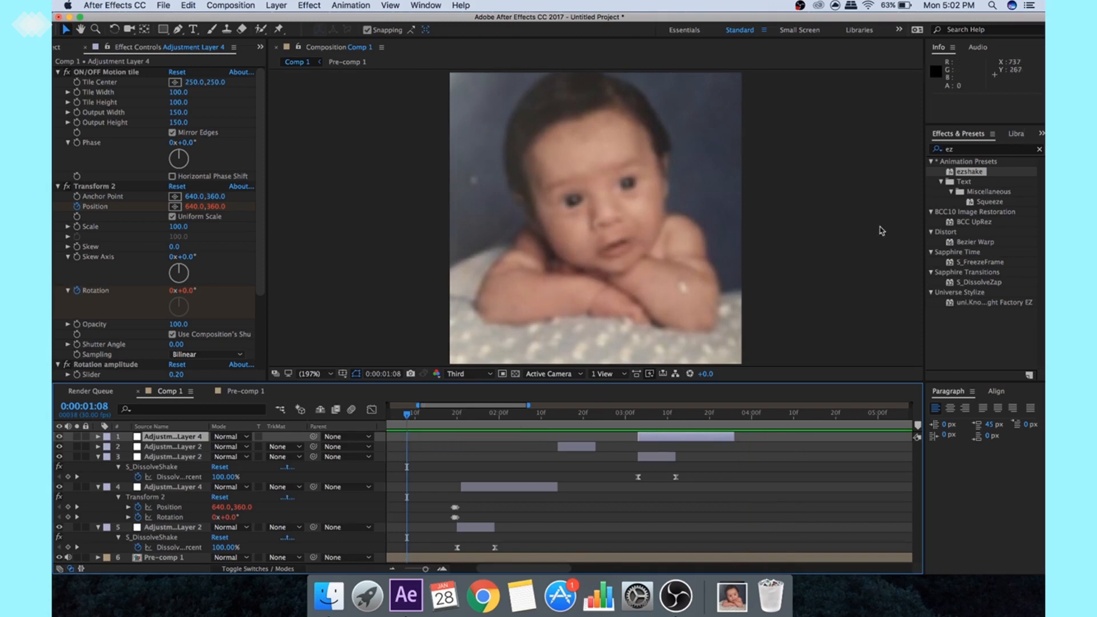
pyautogui.moveTo(70, 23)
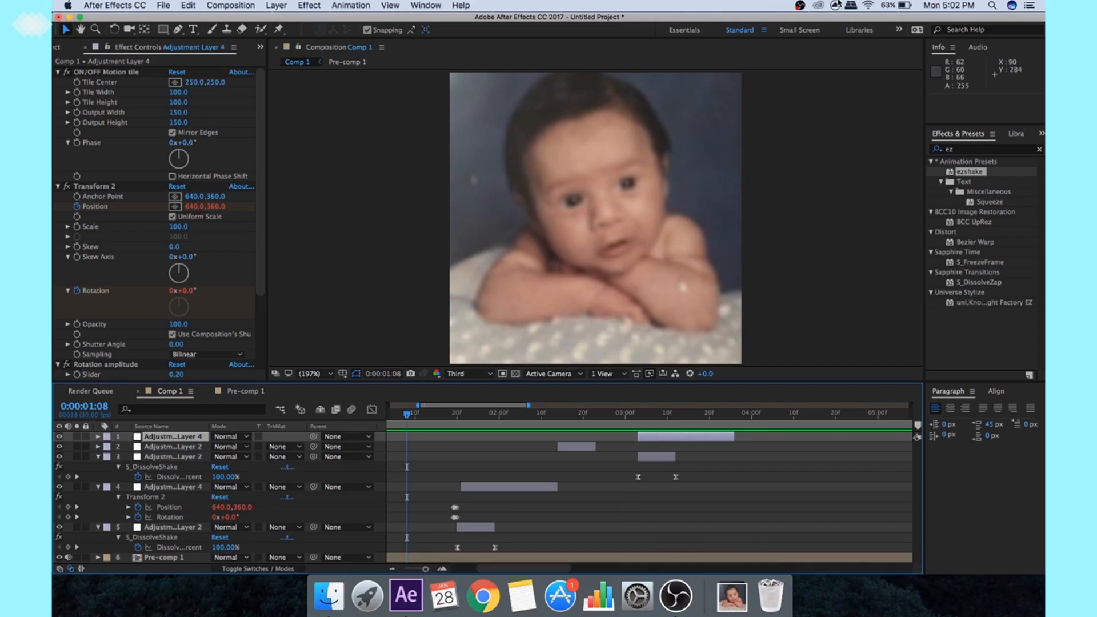
pyautogui.click(797, 6)
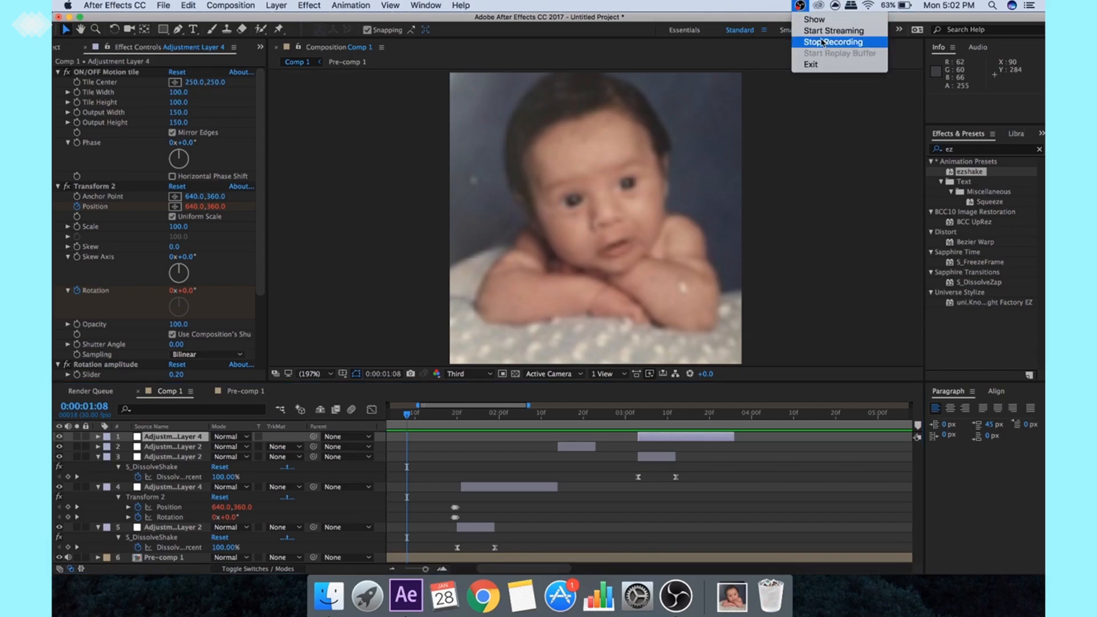